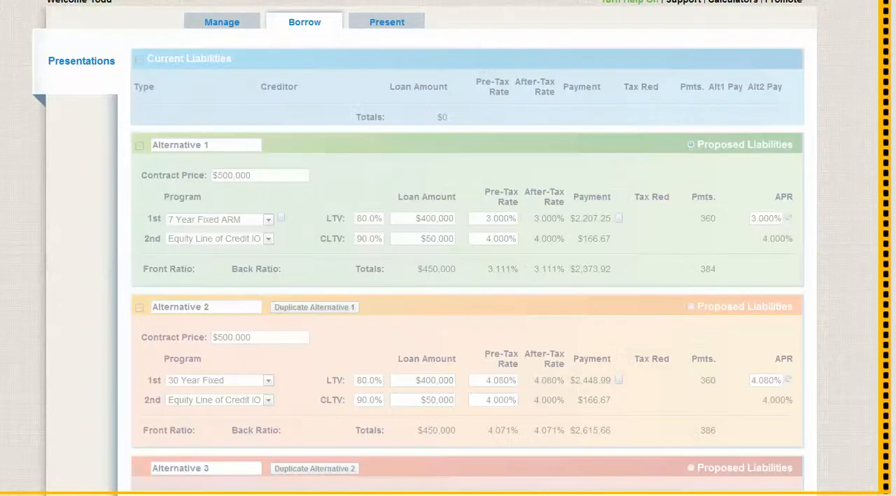
- Rename Alternative 1 to '20% Down' in its name field
{"action": "left_click", "coordinate": [139, 58]}
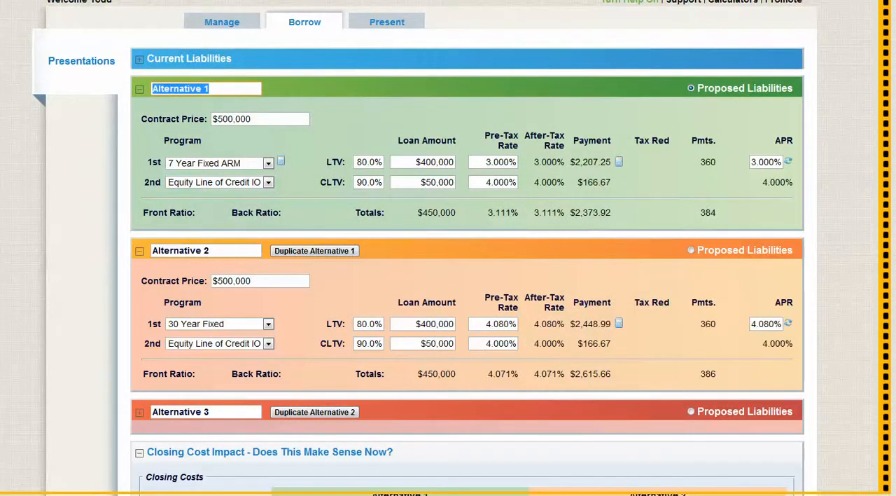
{"action": "type", "text": "20%"}
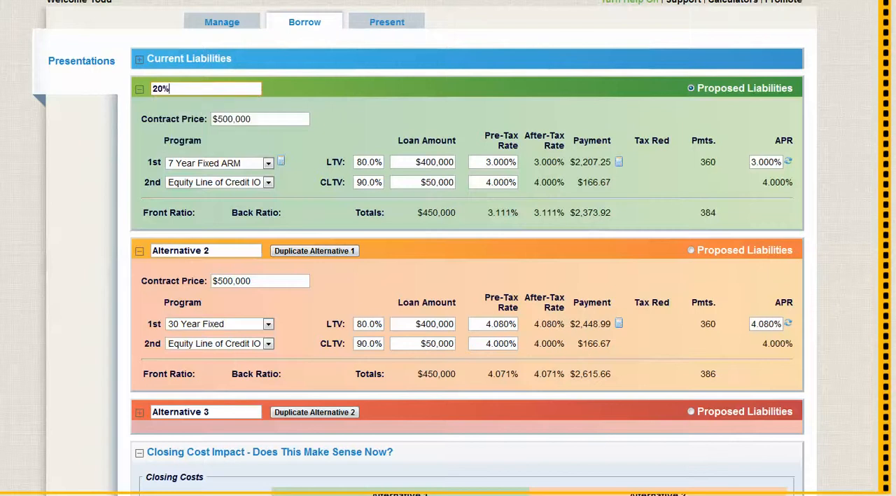
{"action": "type", "text": "Down"}
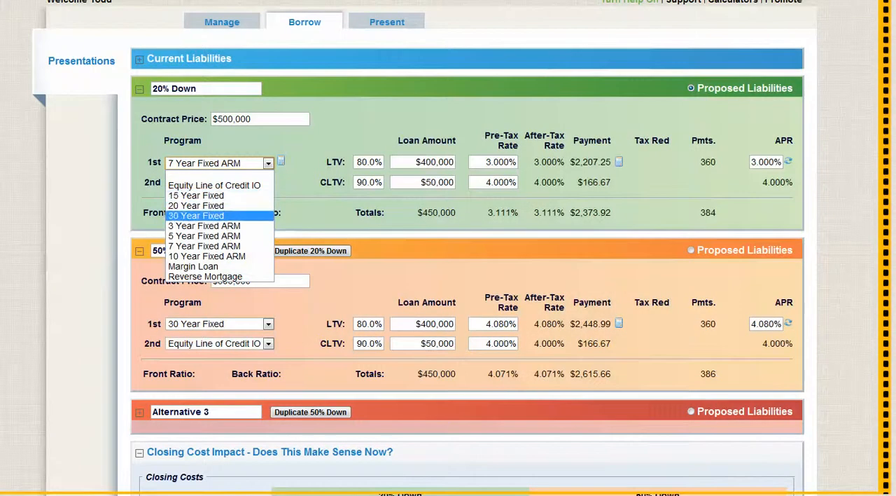
- Make the 20% Down first loan a 30 Year Fixed program and edit its details
{"action": "left_click", "coordinate": [196, 216]}
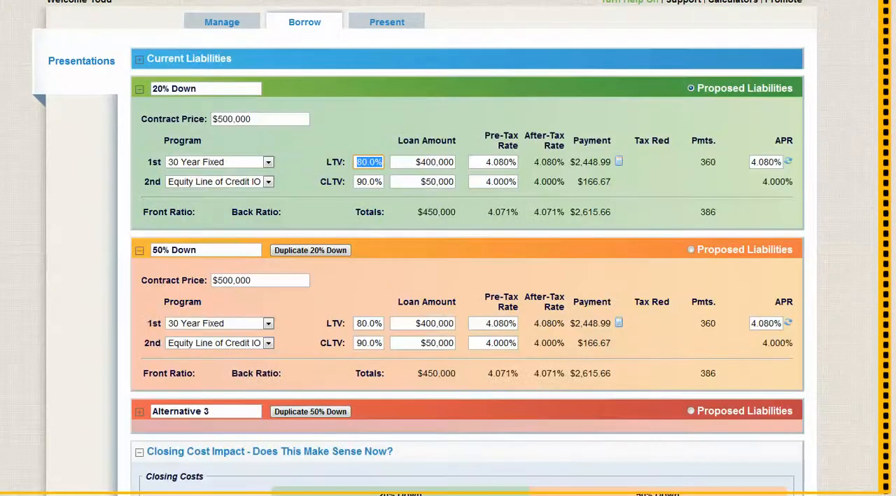
{"action": "left_click", "coordinate": [268, 182]}
{"action": "type", "text": "50"}
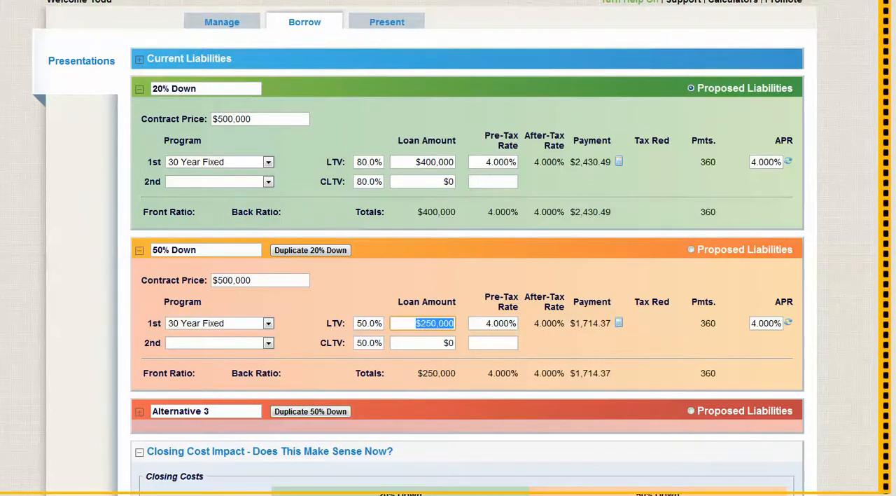
- Enter $250,000 Cash Available for 20% Down and begin 50% Down's amount
{"action": "scroll", "scroll_direction": "down", "scroll_amount": 3}
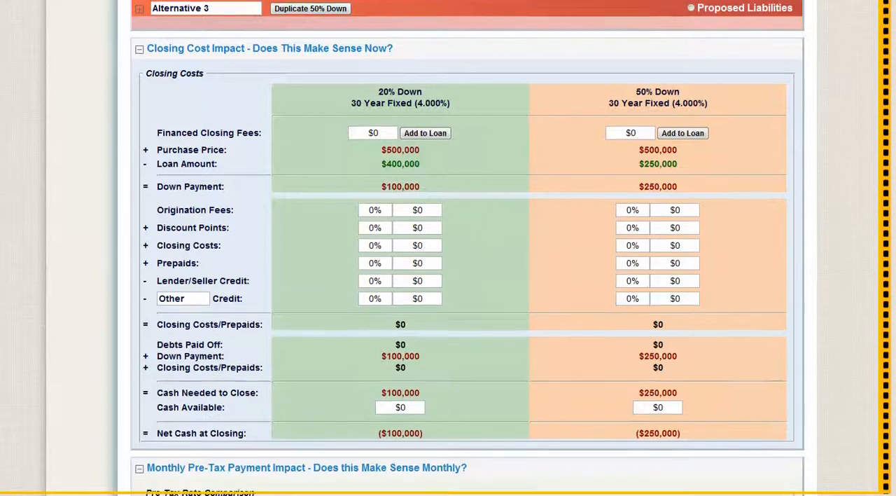
{"action": "scroll", "scroll_direction": "down", "scroll_amount": 3}
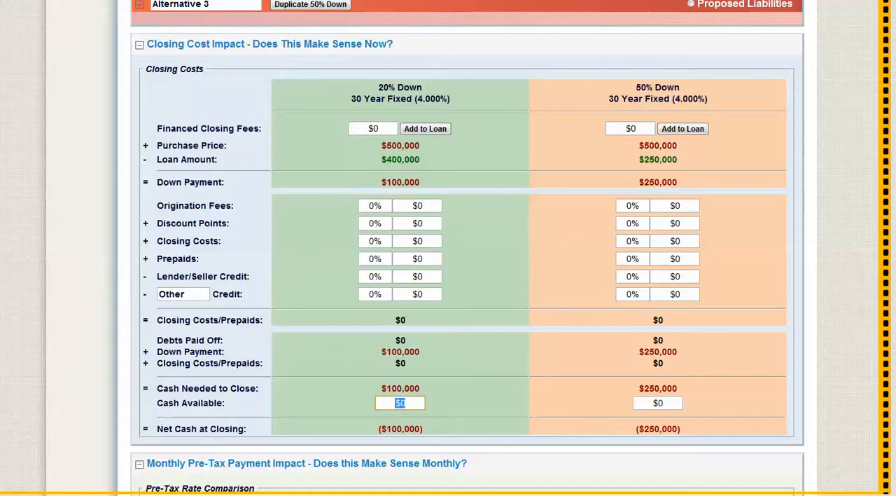
{"action": "type", "text": "2500000"}
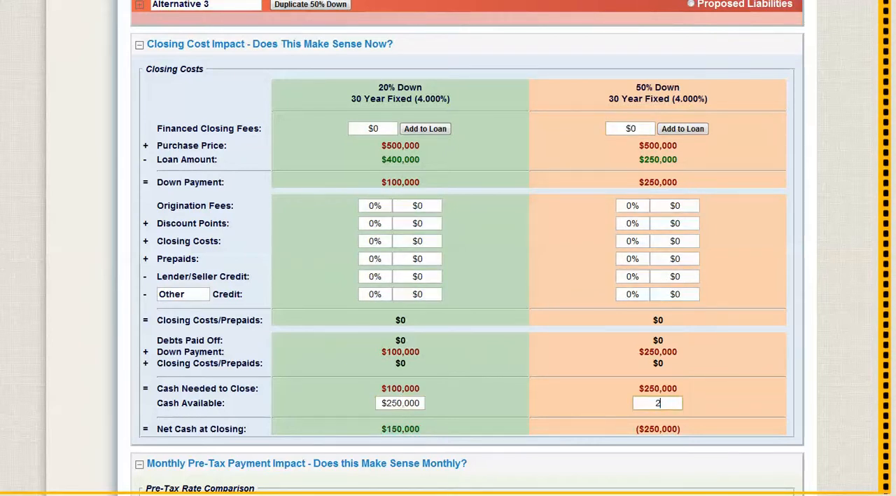
{"action": "type", "text": "25000"}
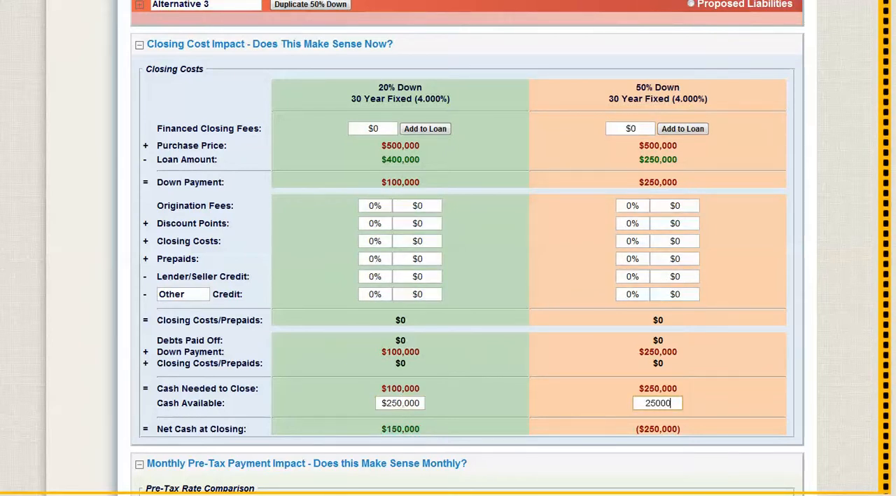
- Switch monthly payments to Minimum, then fix them at $2,430.49
{"action": "scroll", "scroll_direction": "down", "scroll_amount": 3}
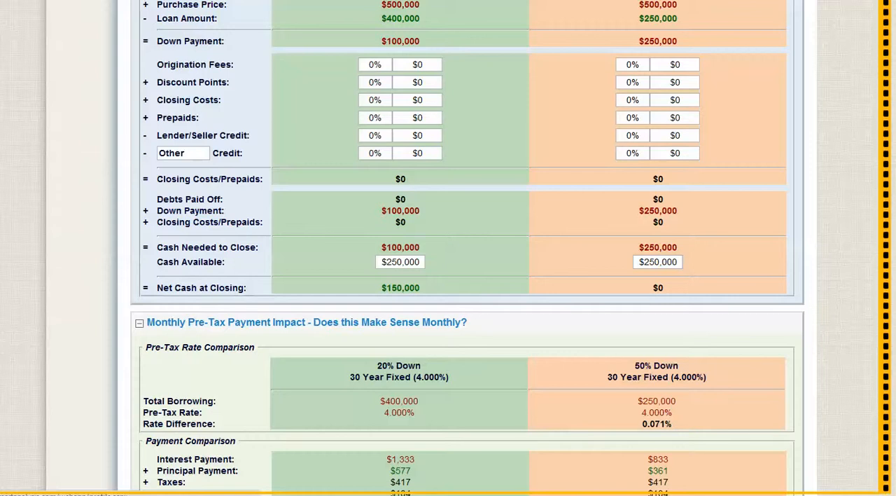
{"action": "scroll", "scroll_direction": "down", "scroll_amount": 3}
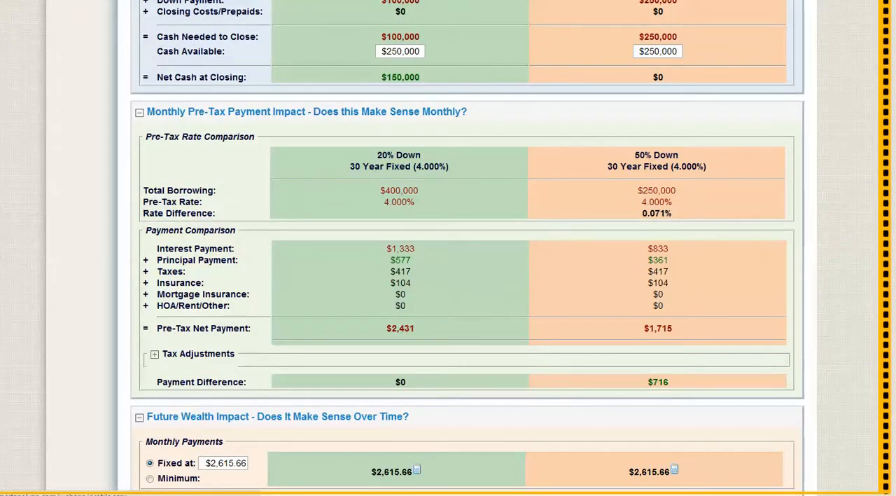
{"action": "scroll", "scroll_direction": "down", "scroll_amount": 3}
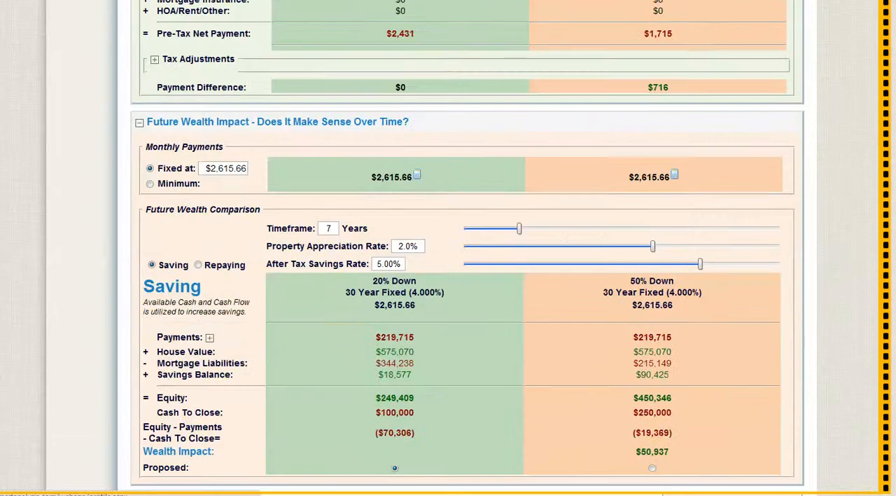
{"action": "scroll", "scroll_direction": "up", "scroll_amount": 3}
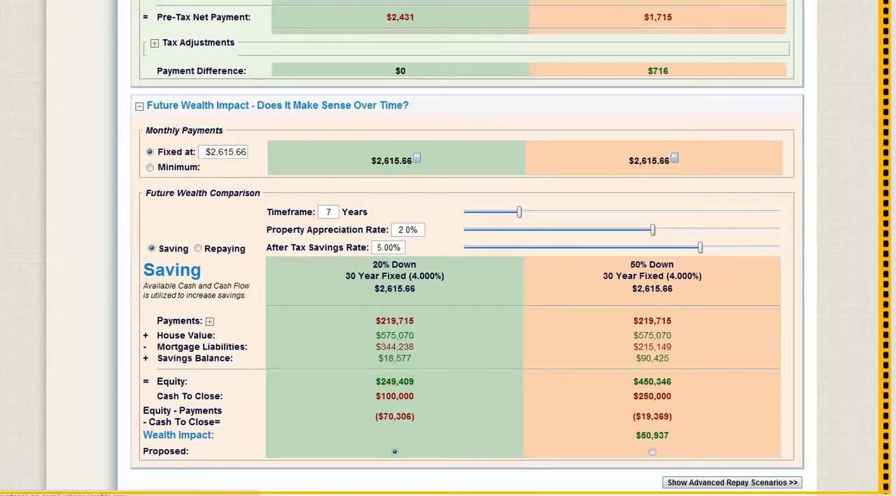
{"action": "left_click", "coordinate": [149, 167]}
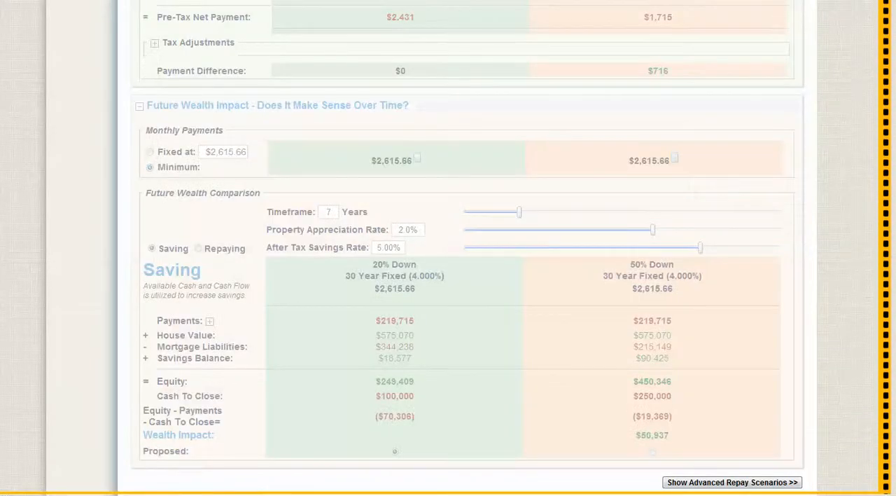
{"action": "left_click", "coordinate": [150, 168]}
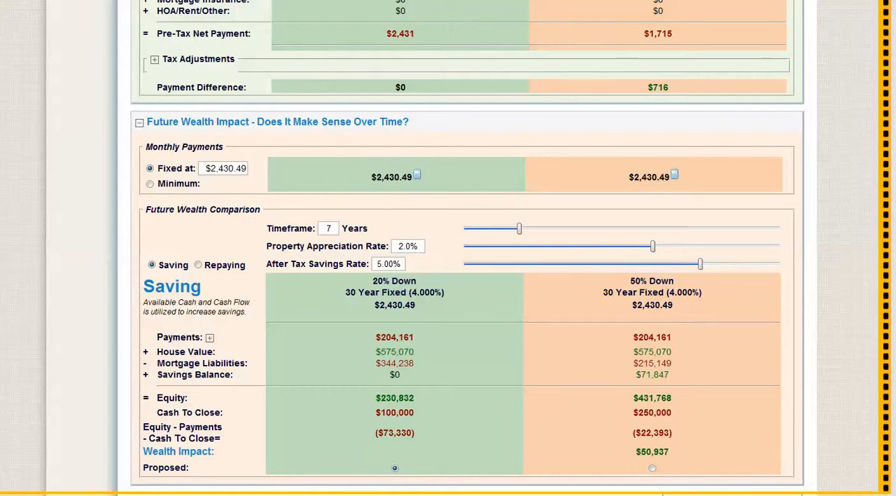
- Highlight the $100,000 and $250,000 cash-to-close figures for both alternatives
{"action": "double_click", "coordinate": [394, 412]}
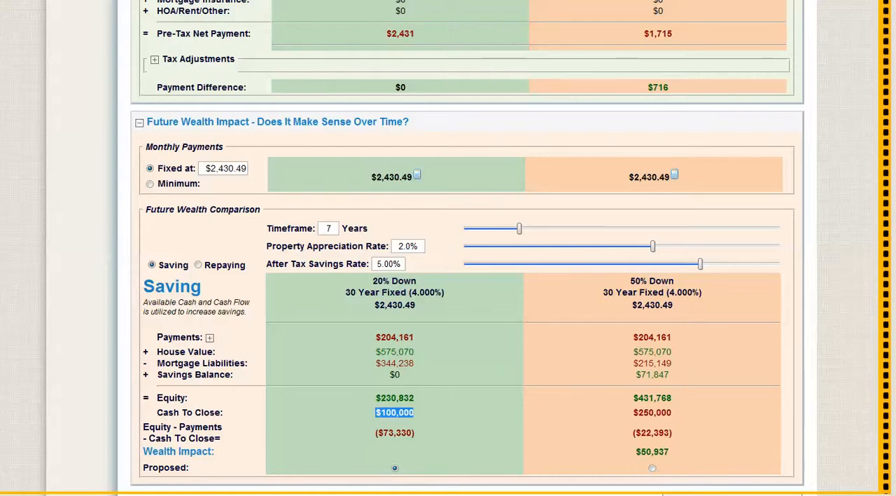
{"action": "left_click", "coordinate": [652, 412]}
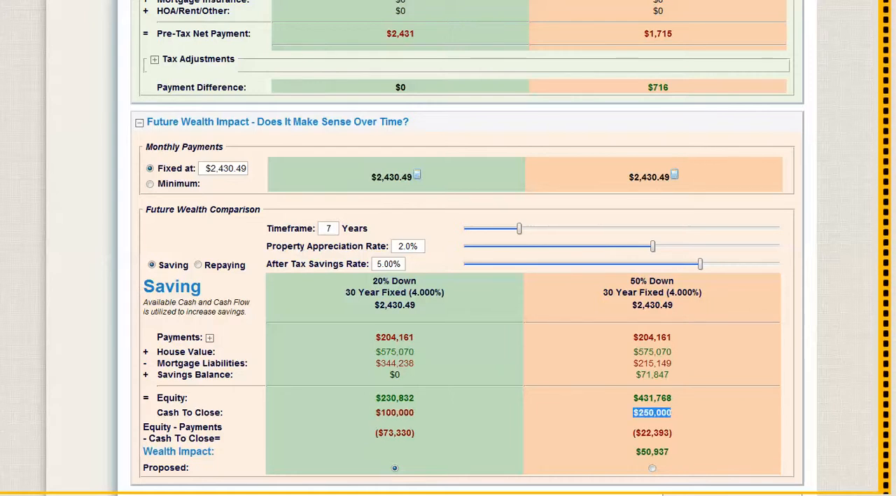
{"action": "left_click_drag", "start_coordinate": [519, 228], "coordinate": [463, 229]}
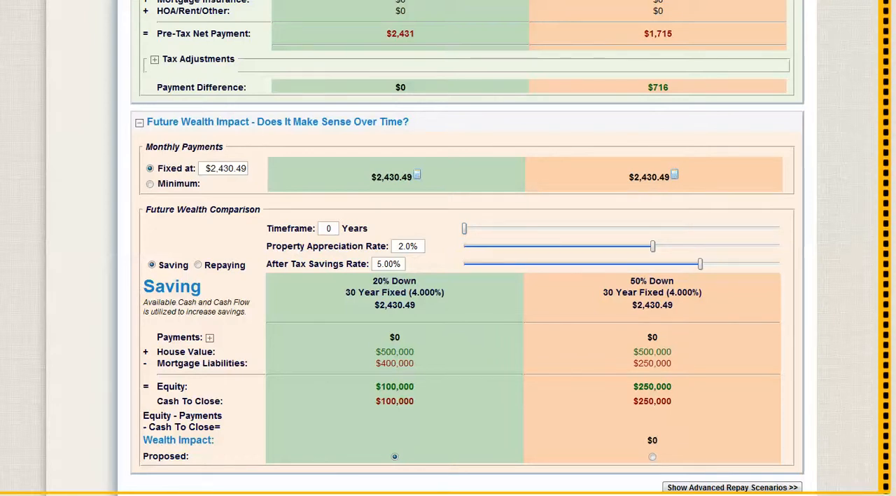
{"action": "scroll", "scroll_direction": "up", "scroll_amount": 3}
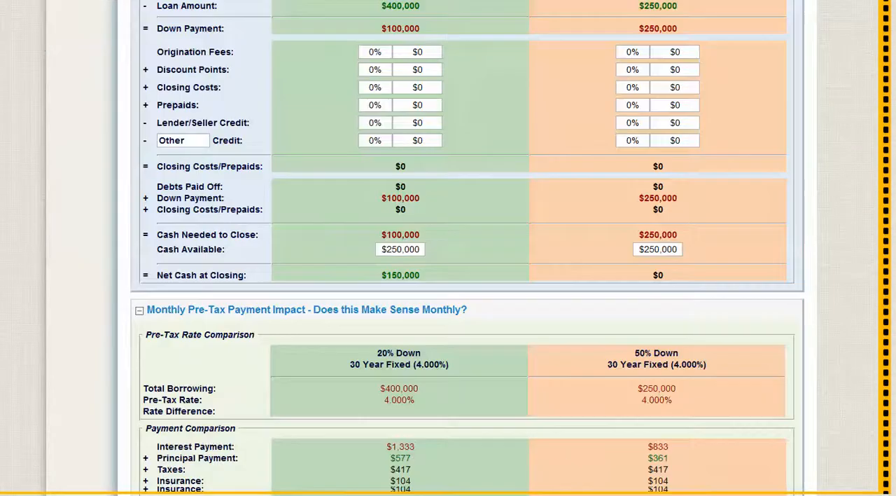
{"action": "scroll", "scroll_direction": "down", "scroll_amount": 3}
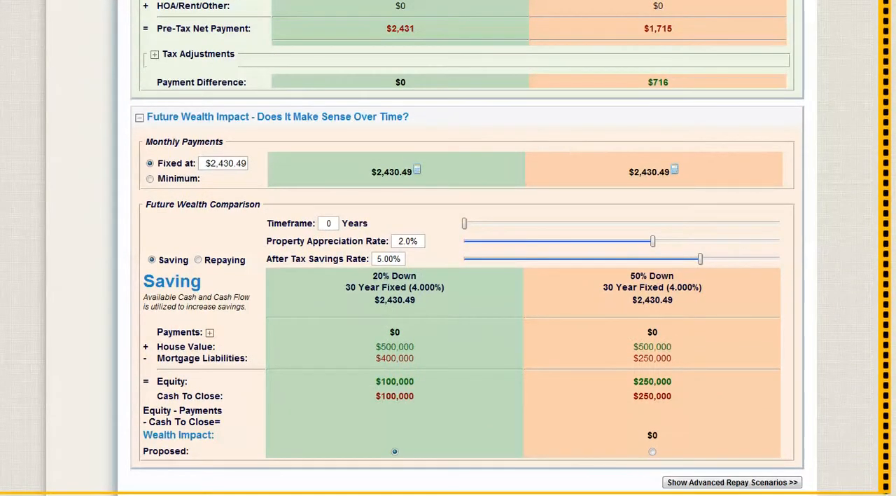
- Save a one-time $150,000 extra payment at month 1 for 20% Down
{"action": "left_click", "coordinate": [209, 331]}
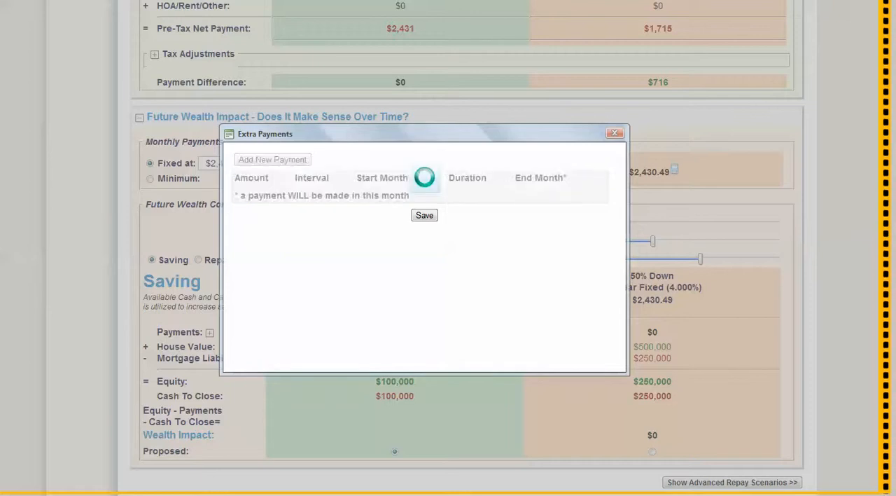
{"action": "left_click", "coordinate": [272, 159]}
{"action": "type", "text": "1500000"}
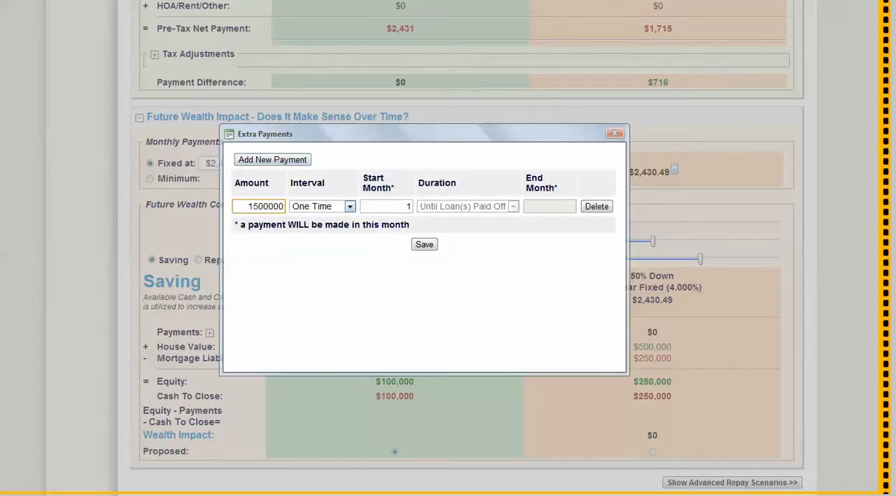
{"action": "left_click", "coordinate": [321, 205]}
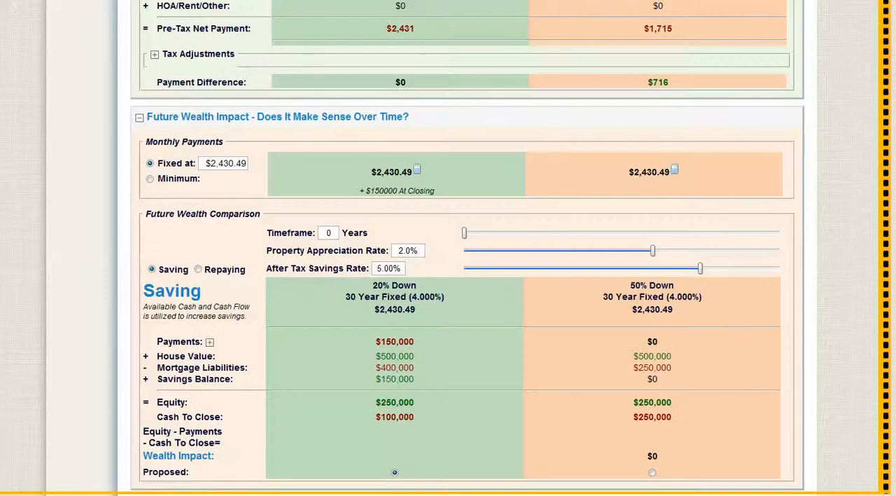
{"action": "scroll", "scroll_direction": "down", "scroll_amount": 3}
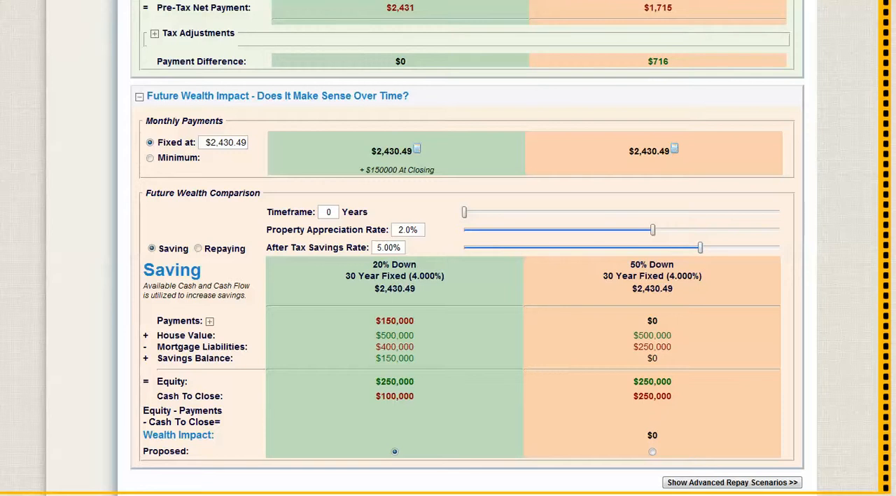
- Set the Timeframe slider to 7 years, giving $443,537 versus $431,768 equity
{"action": "left_click_drag", "start_coordinate": [464, 212], "coordinate": [510, 211]}
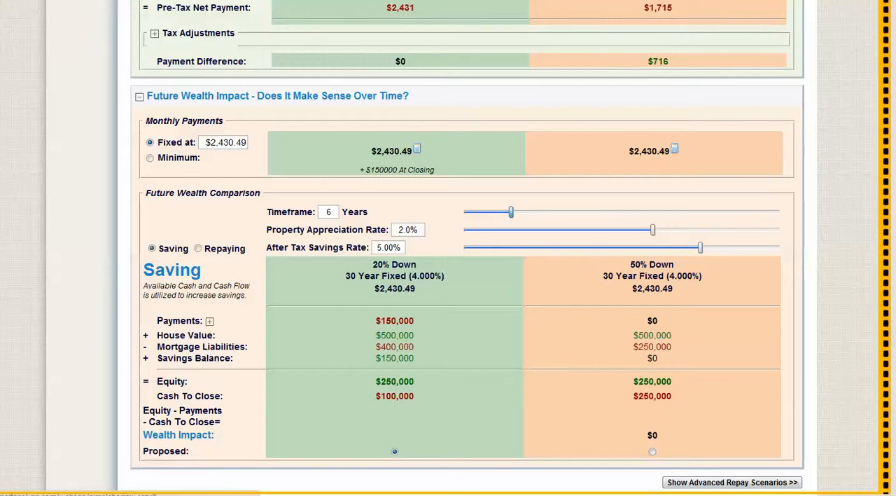
{"action": "left_click_drag", "start_coordinate": [510, 211], "coordinate": [518, 211]}
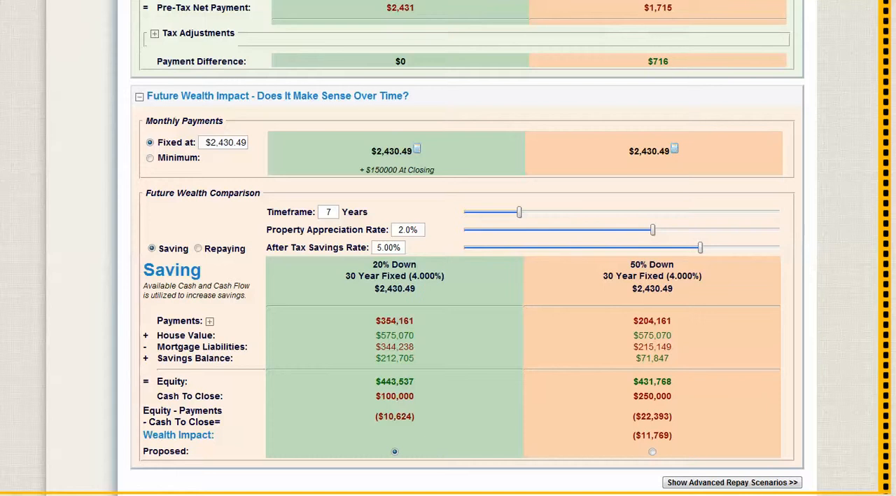
{"action": "double_click", "coordinate": [395, 358]}
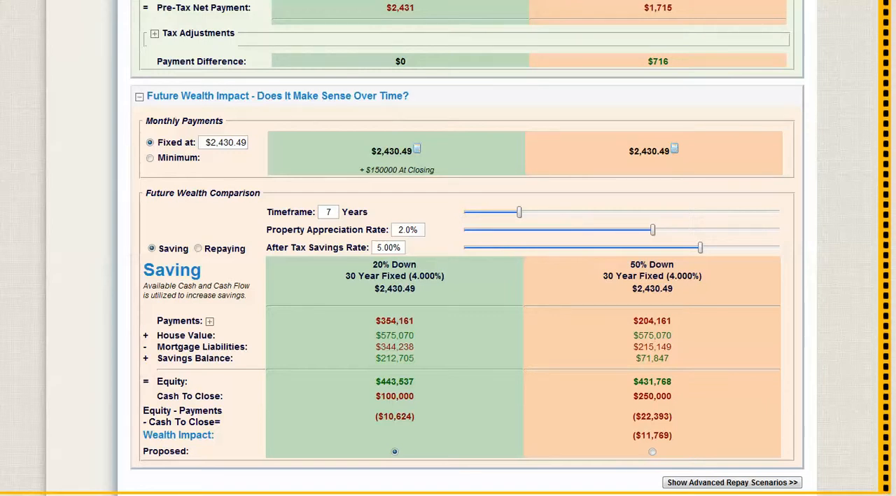
{"action": "double_click", "coordinate": [657, 61]}
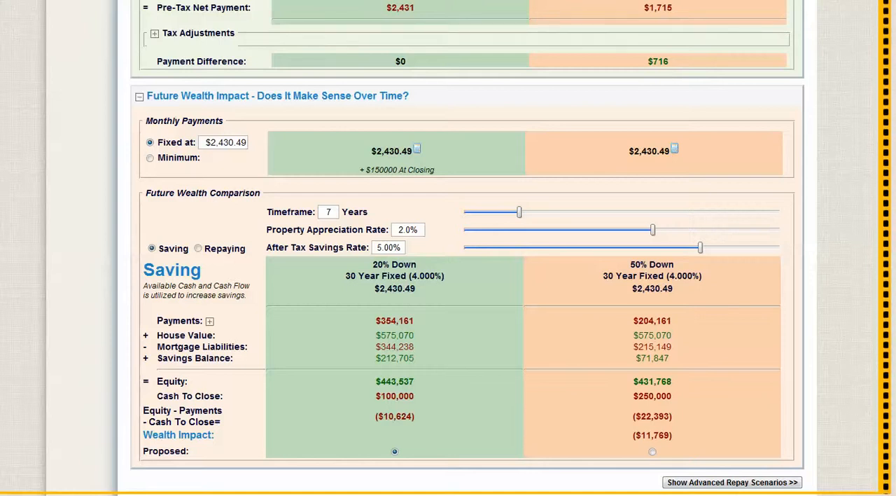
{"action": "left_click_drag", "start_coordinate": [700, 247], "coordinate": [718, 247]}
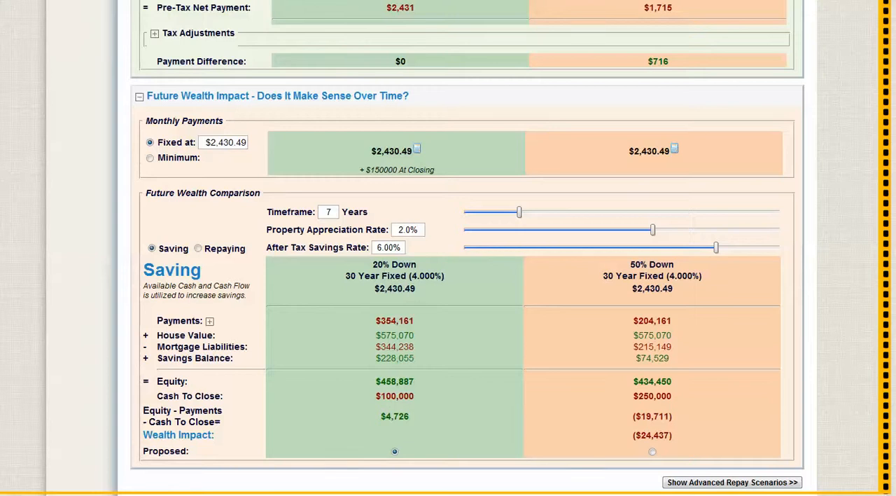
{"action": "left_click_drag", "start_coordinate": [715, 247], "coordinate": [596, 247]}
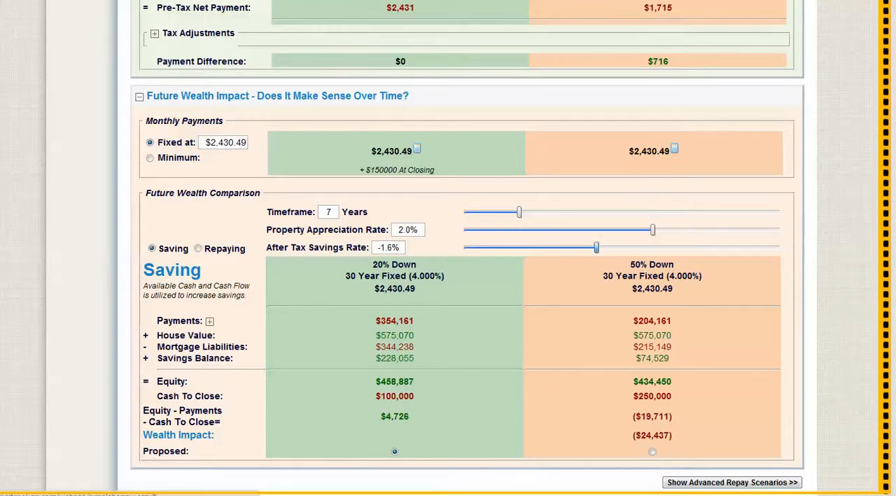
{"action": "left_click_drag", "start_coordinate": [597, 247], "coordinate": [633, 247]}
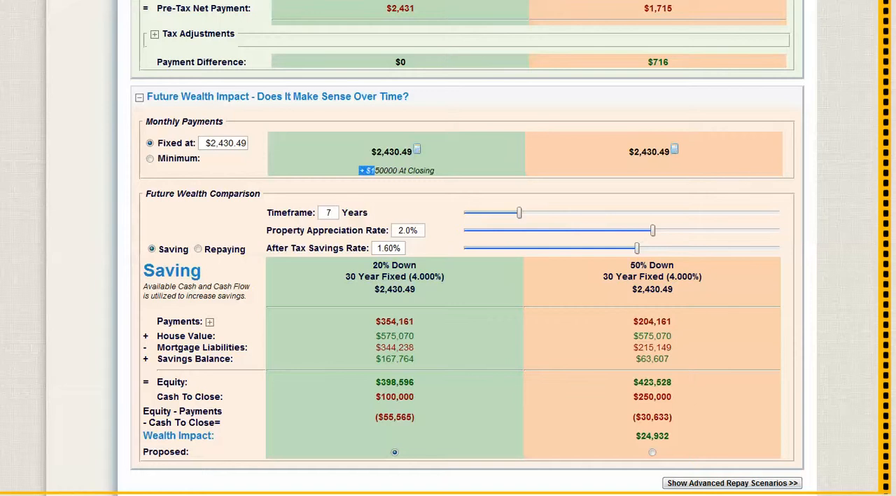
{"action": "double_click", "coordinate": [396, 170]}
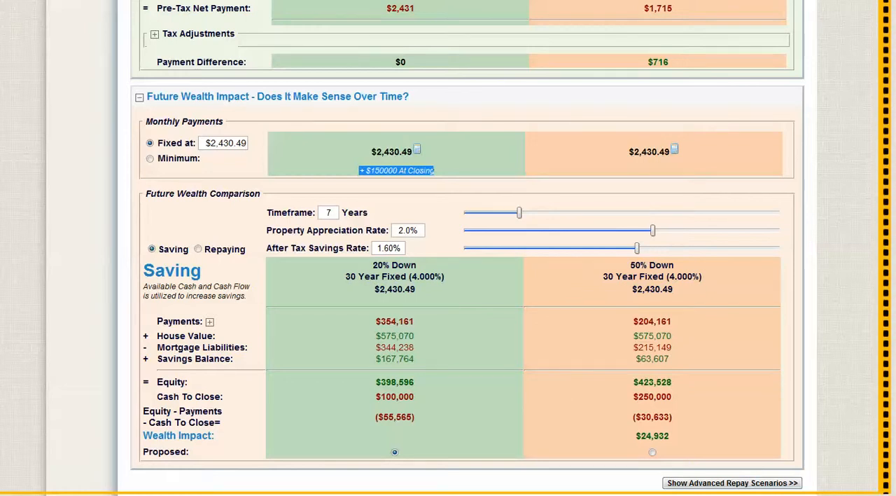
{"action": "triple_click", "coordinate": [389, 247]}
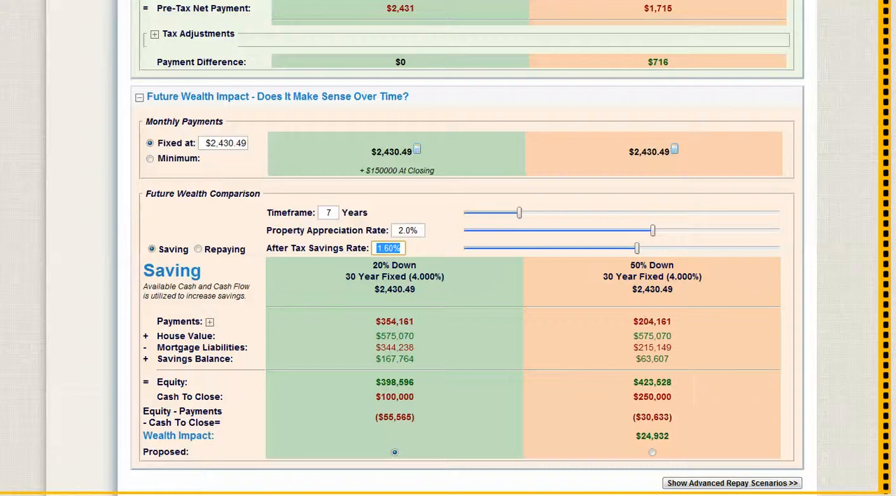
{"action": "left_click_drag", "start_coordinate": [637, 248], "coordinate": [700, 247]}
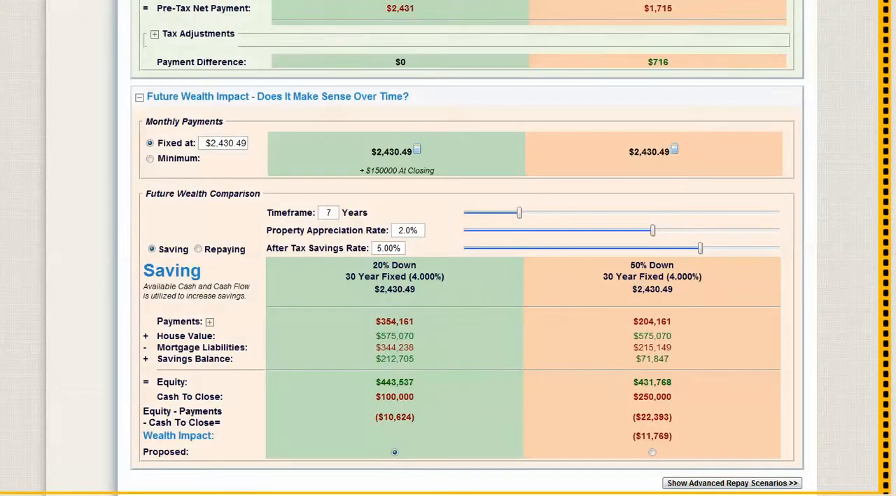